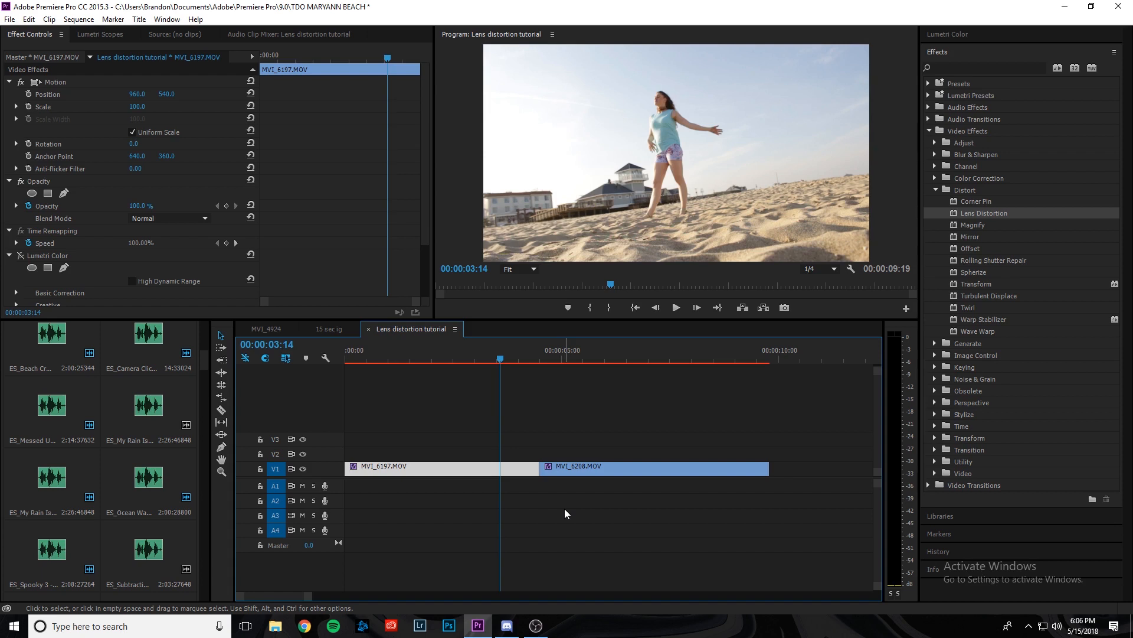
- Reselect the first beach clip and park the playhead near 00:00:04:01, just before the cut
{"action": "left_click", "coordinate": [583, 356]}
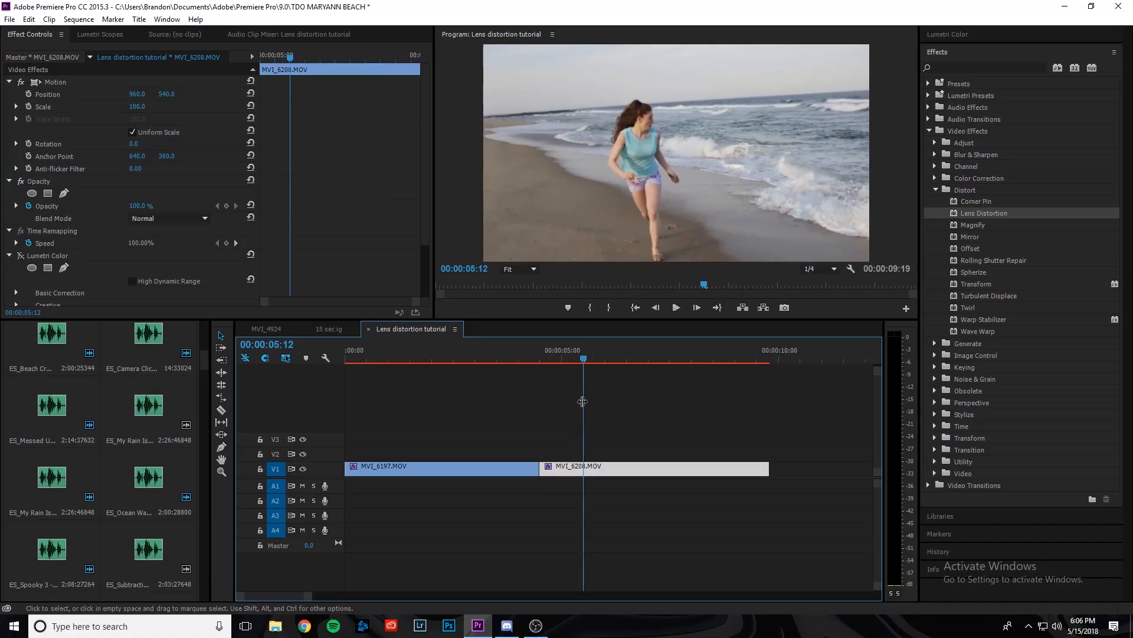
{"action": "left_click", "coordinate": [498, 358]}
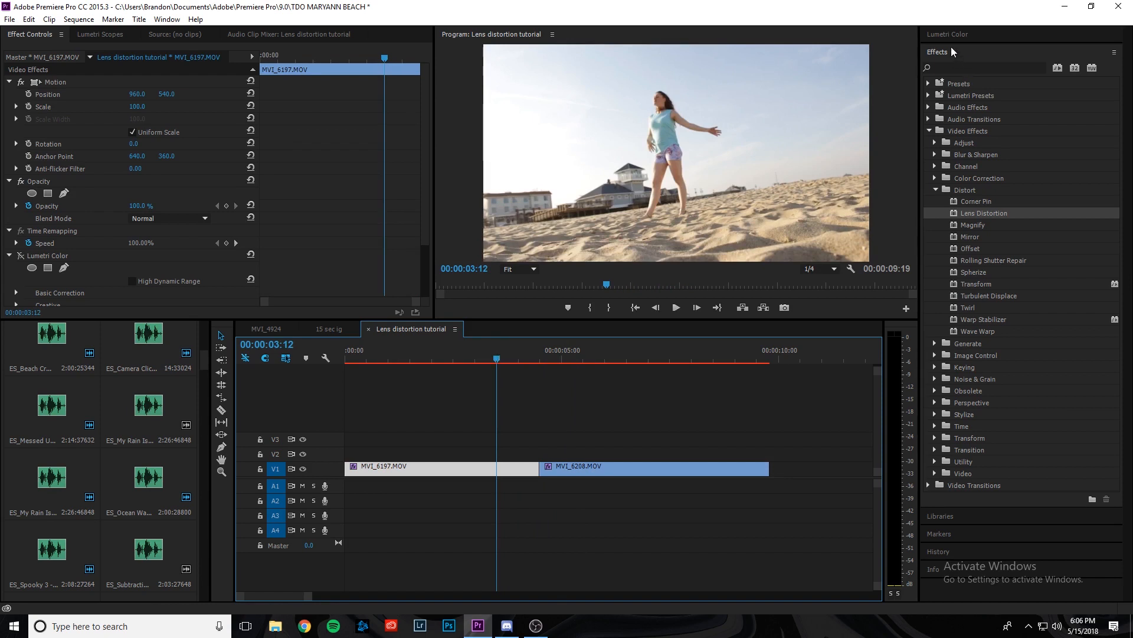
{"action": "mouse_move", "coordinate": [1003, 46]}
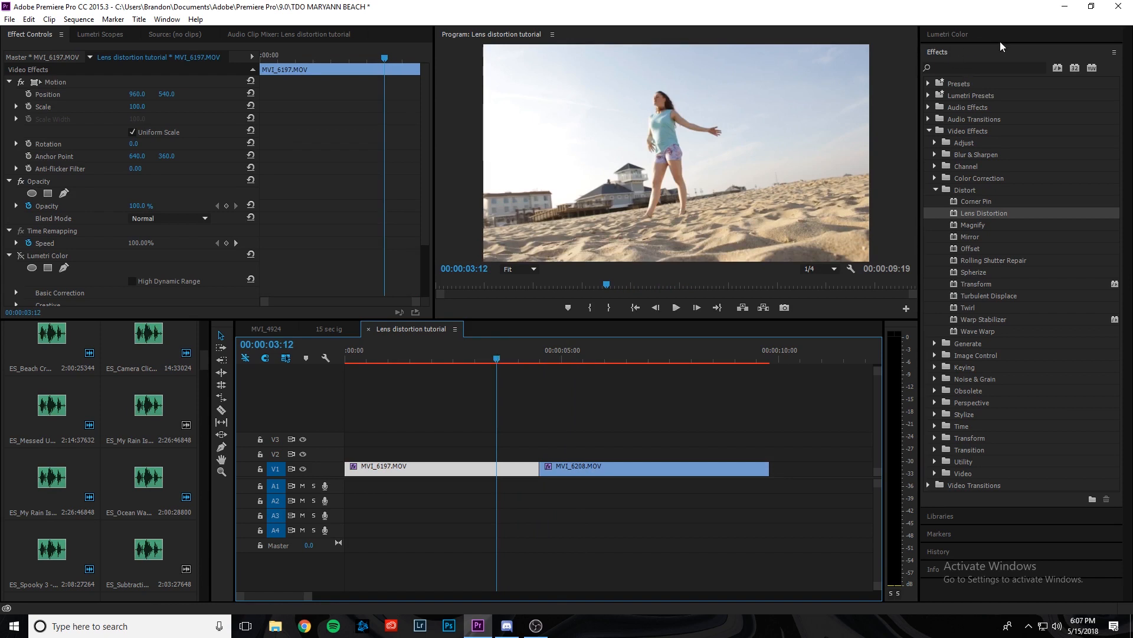
{"action": "mouse_move", "coordinate": [953, 199]}
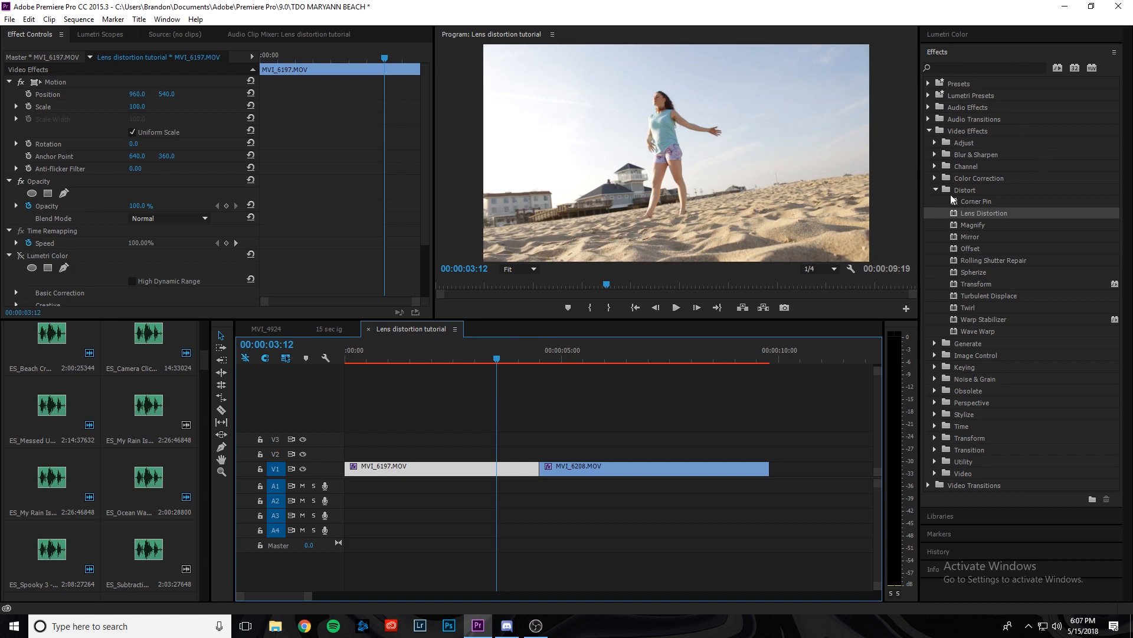
{"action": "mouse_move", "coordinate": [980, 219]}
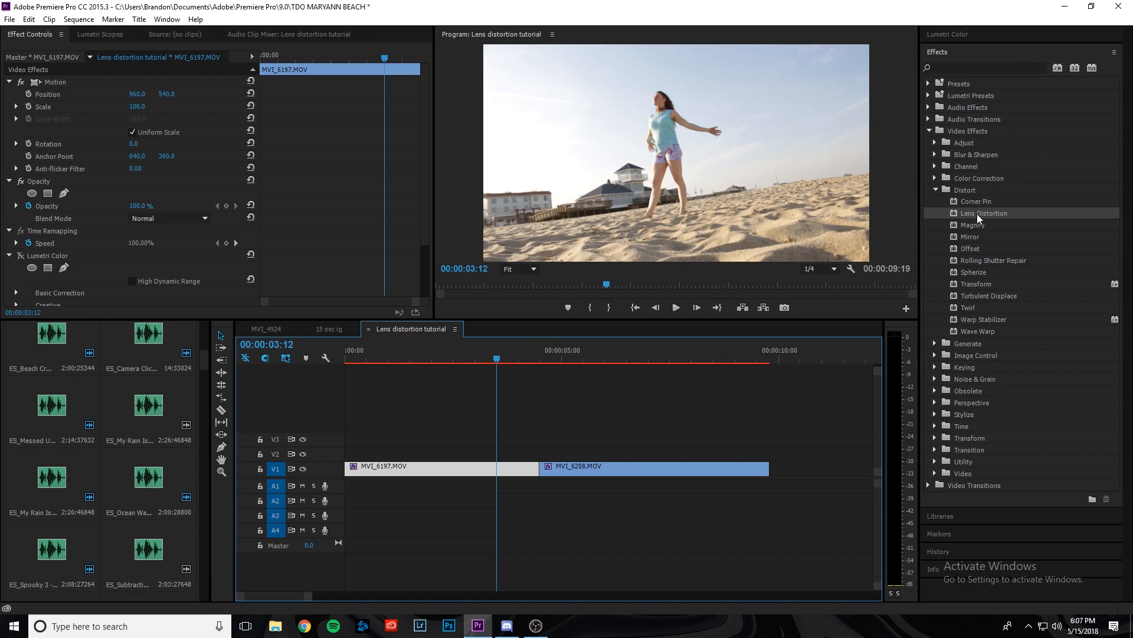
{"action": "mouse_move", "coordinate": [987, 220]}
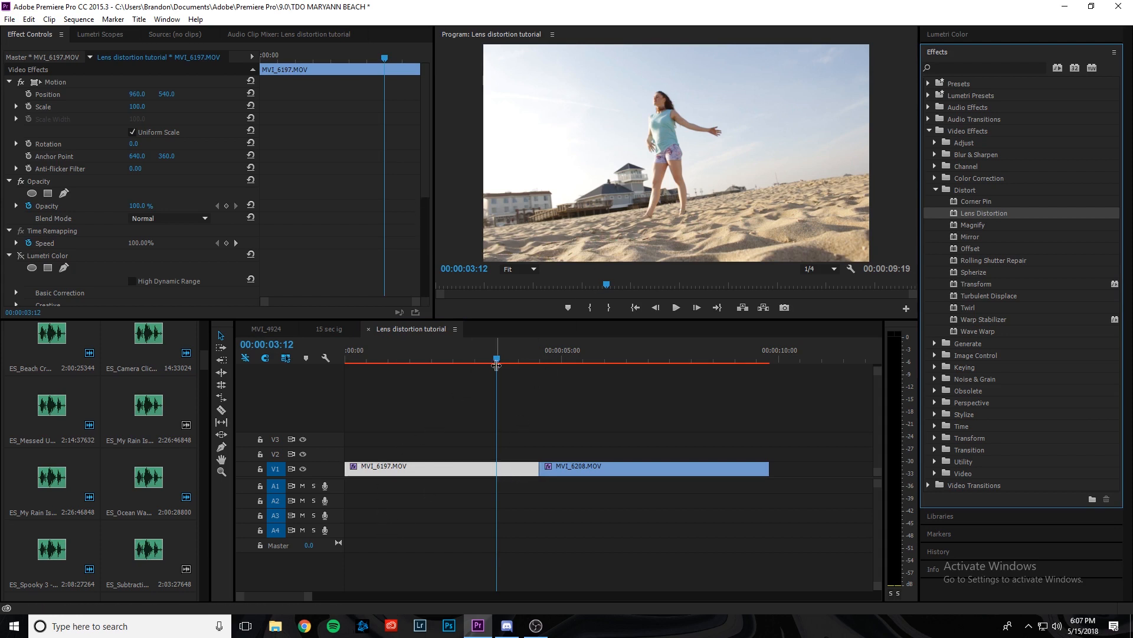
{"action": "left_click", "coordinate": [541, 359]}
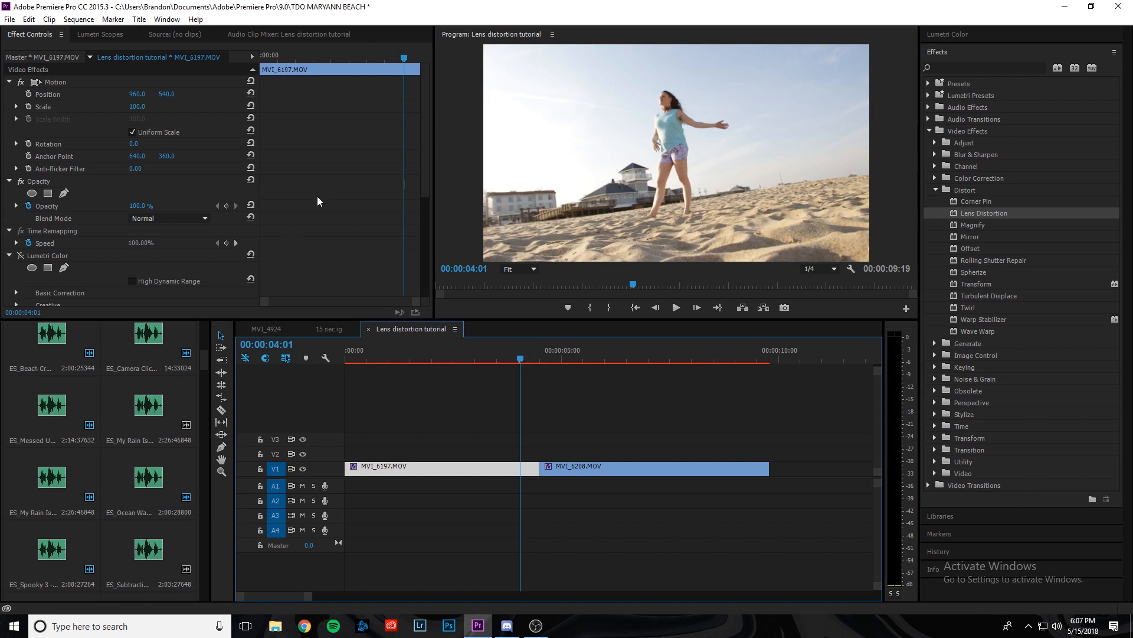
- Keyframe Curvature at 0 near 4:01, then set it to -100 at about 4:11
{"action": "scroll", "scroll_direction": "down", "scroll_amount": 3}
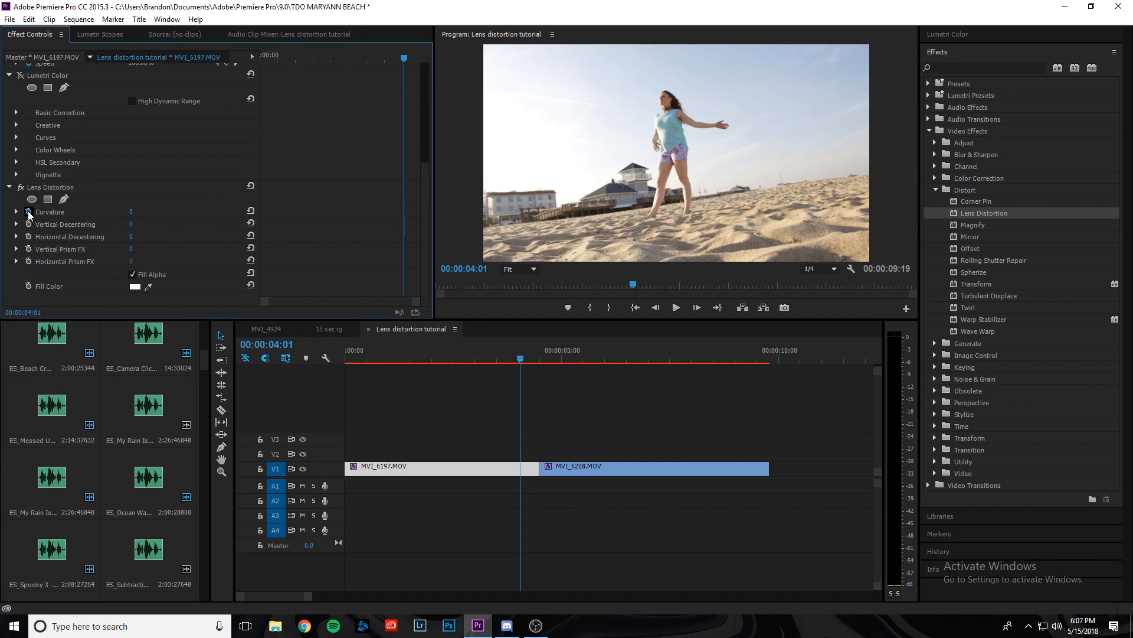
{"action": "left_click", "coordinate": [27, 211]}
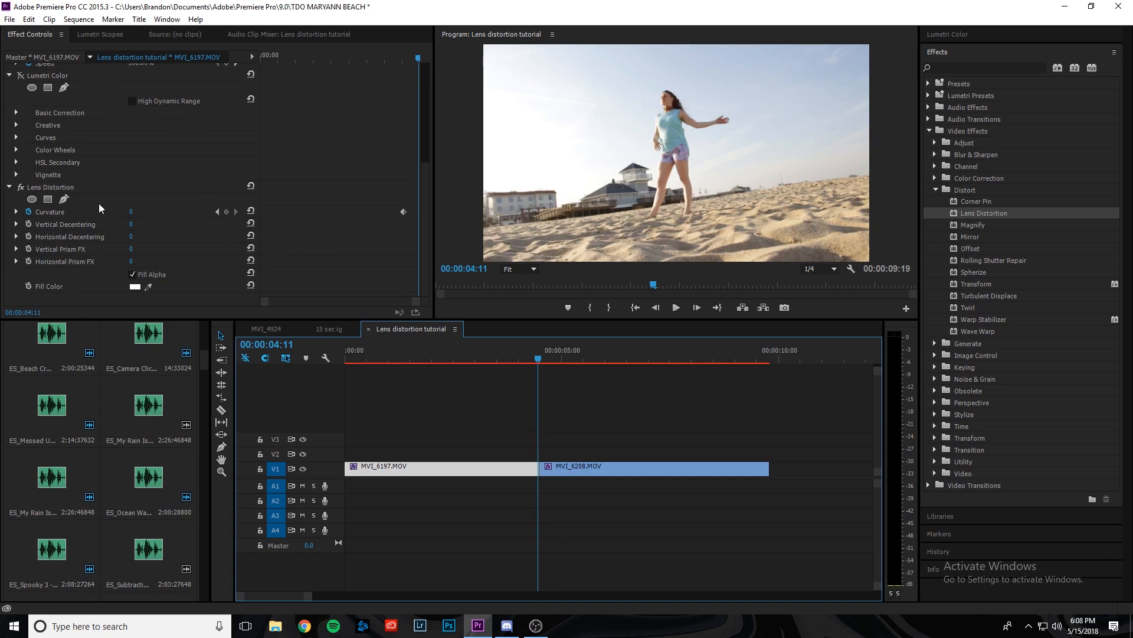
{"action": "double_click", "coordinate": [132, 211]}
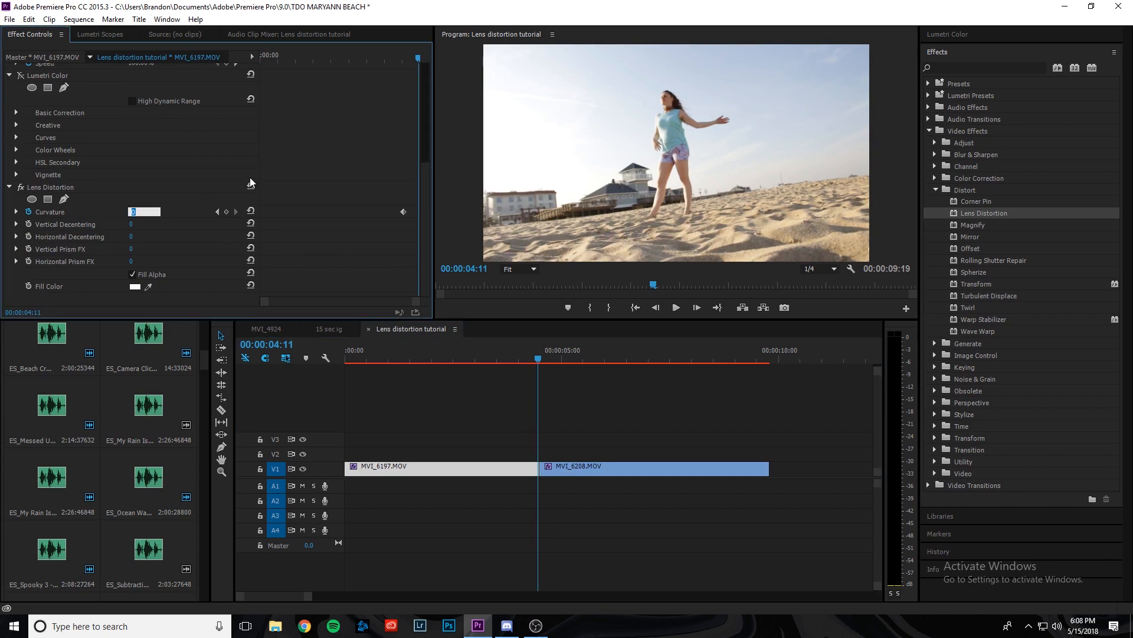
{"action": "type", "text": "-100"}
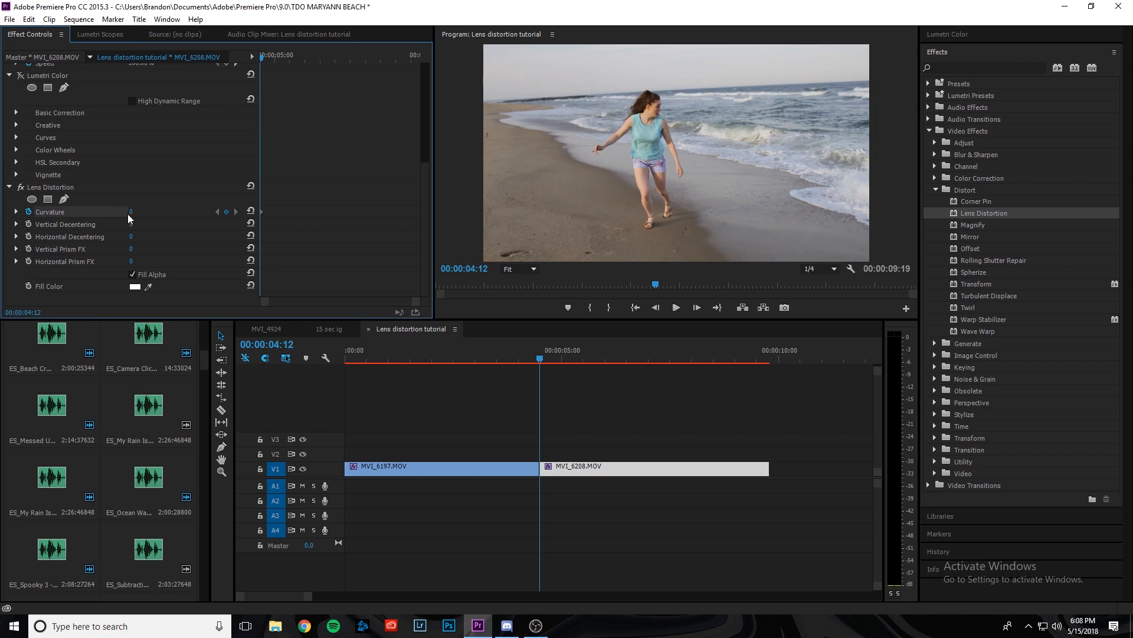
- Set the second clip's Curvature to -100 at its start, preview the cut, and reopen Curvature at 4:22
{"action": "double_click", "coordinate": [144, 211]}
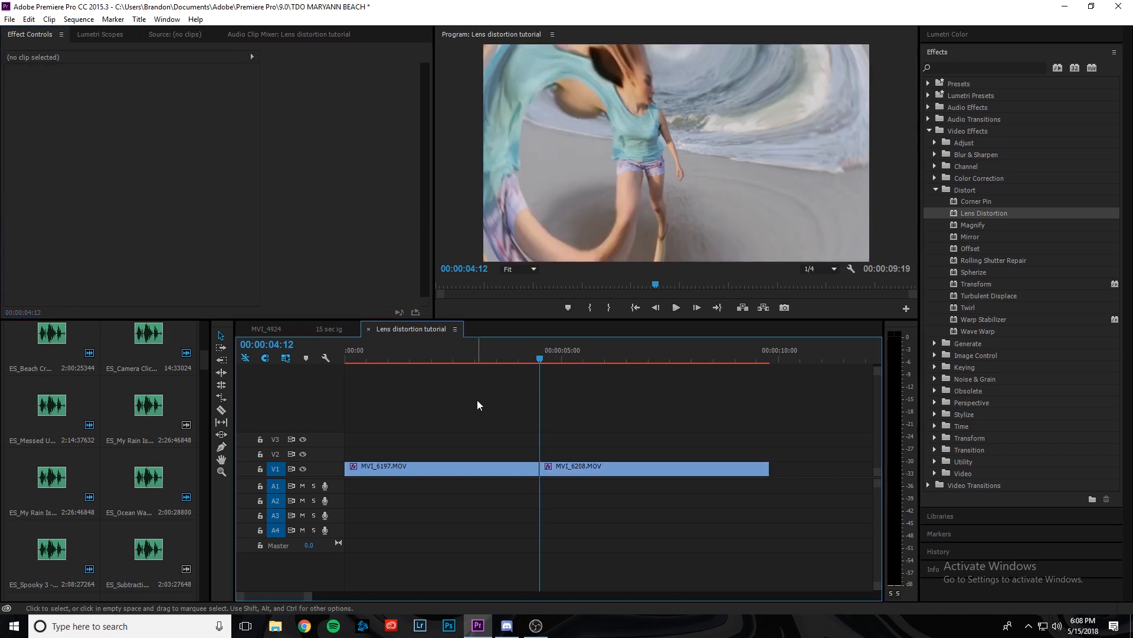
{"action": "left_click", "coordinate": [654, 469]}
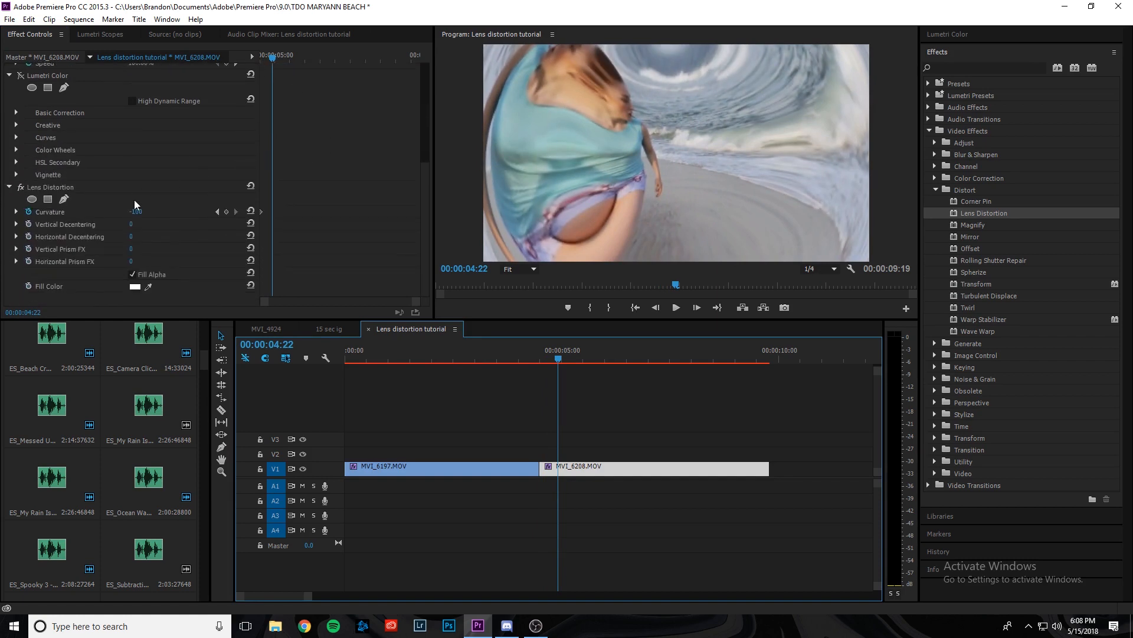
{"action": "double_click", "coordinate": [137, 211]}
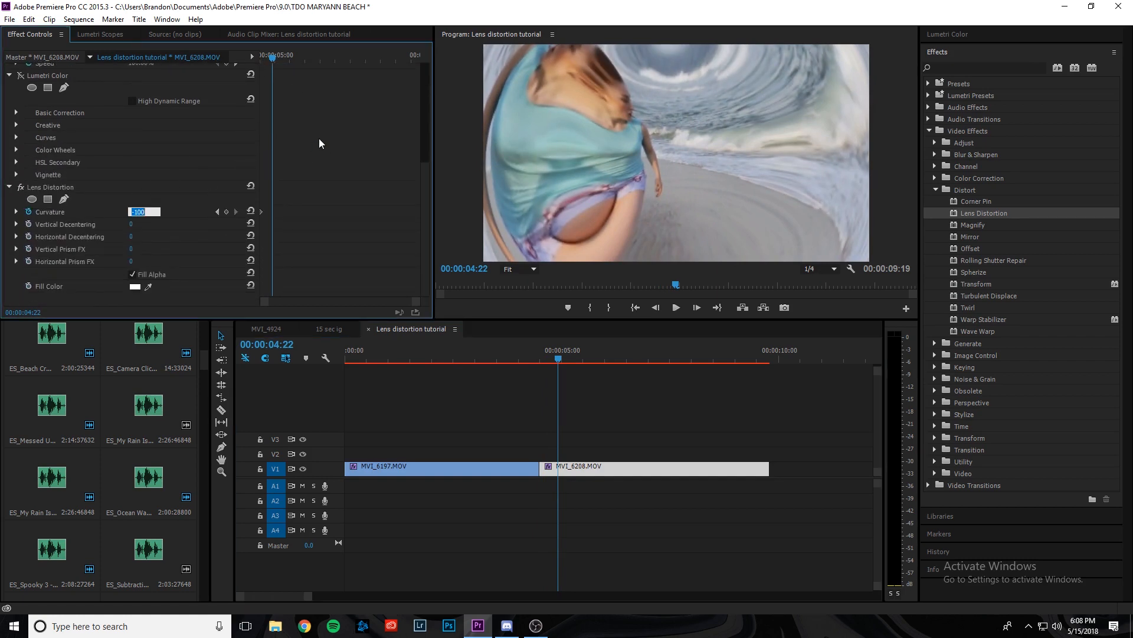